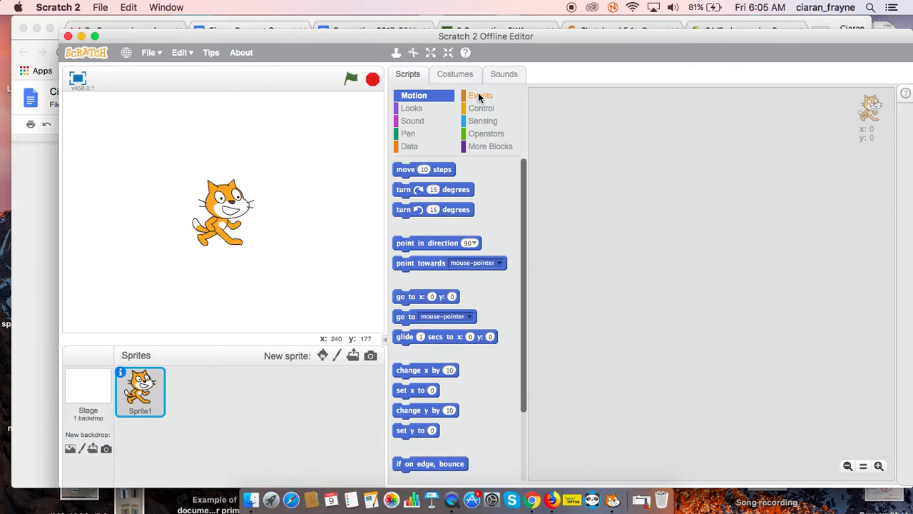
Start the script on the green flag with an ask block reading 'Enter the first number'
{"action": "left_click", "coordinate": [480, 95]}
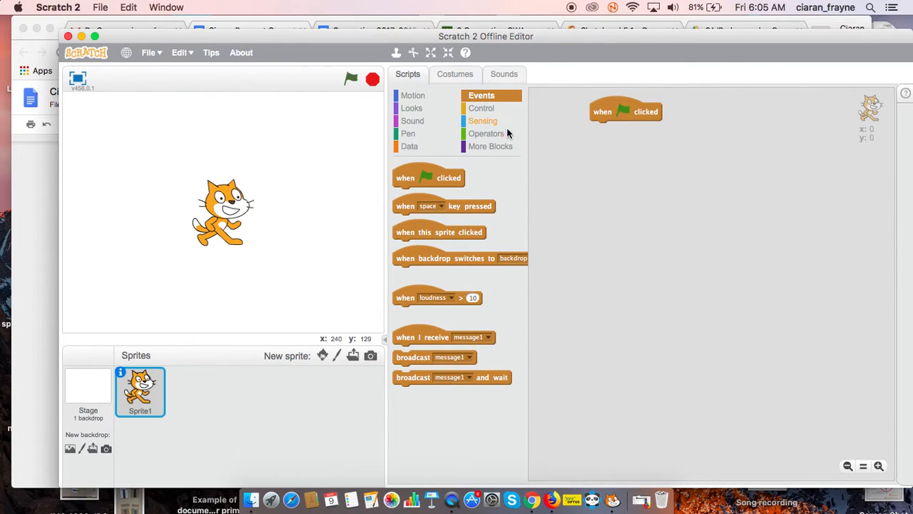
{"action": "left_click", "coordinate": [483, 120]}
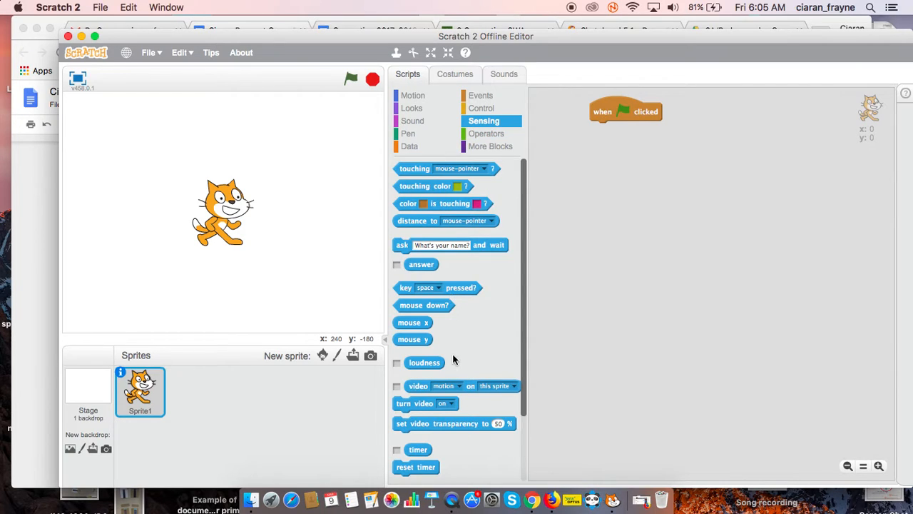
{"action": "mouse_move", "coordinate": [454, 301]}
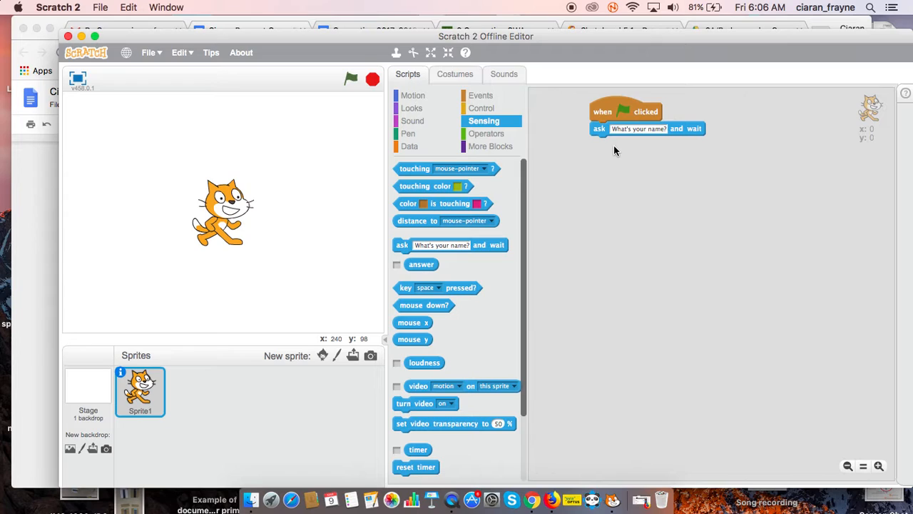
{"action": "left_click", "coordinate": [639, 129]}
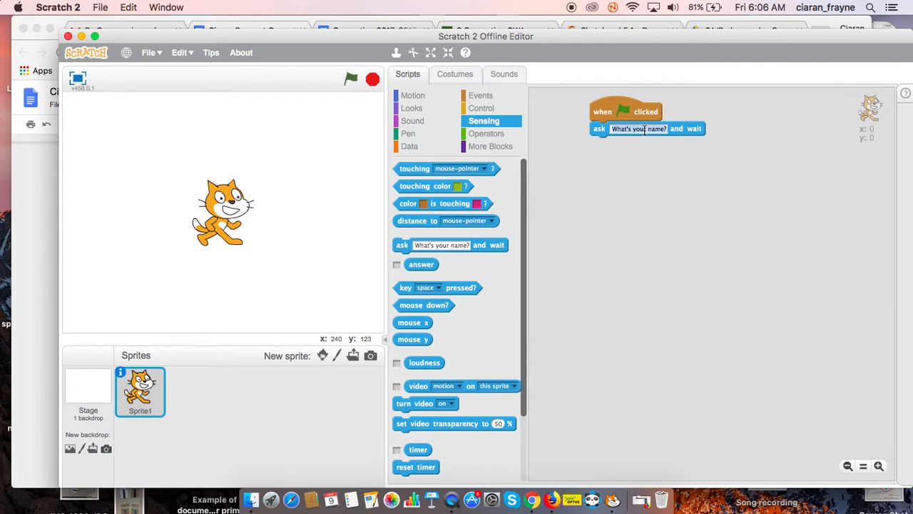
{"action": "type", "text": "Enter"}
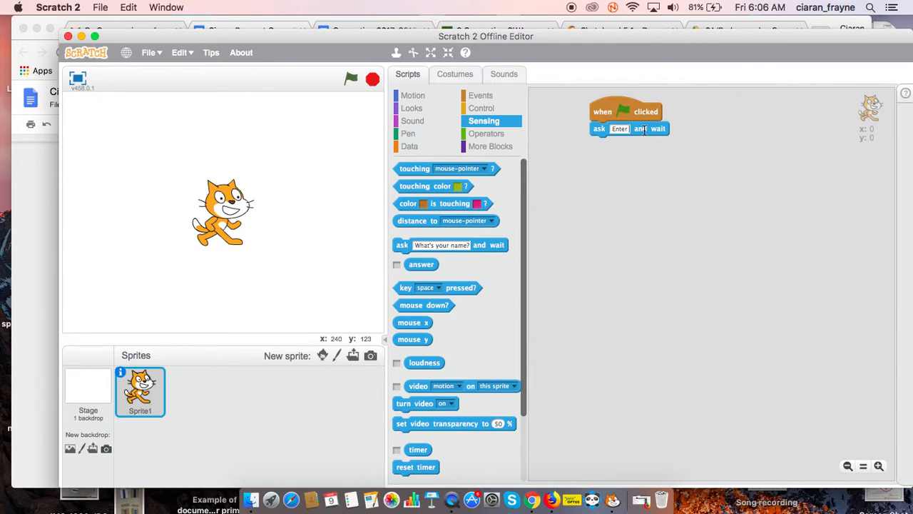
{"action": "type", "text": "the first number"}
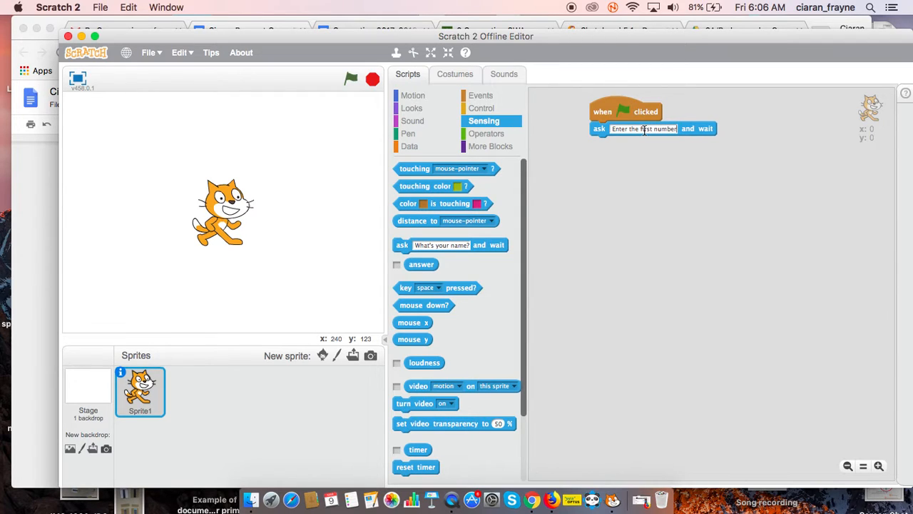
Create the variables num1, num2 and ans from the Data category
{"action": "left_click", "coordinate": [409, 146]}
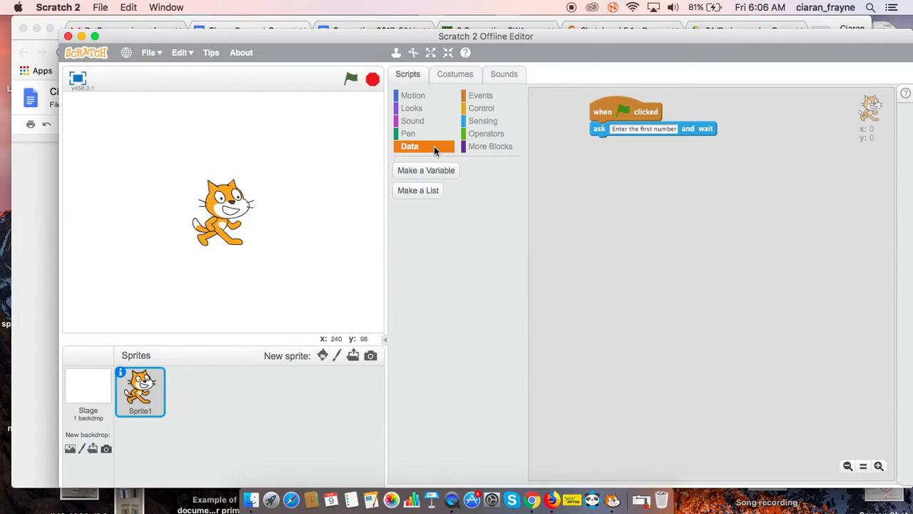
{"action": "left_click", "coordinate": [425, 170]}
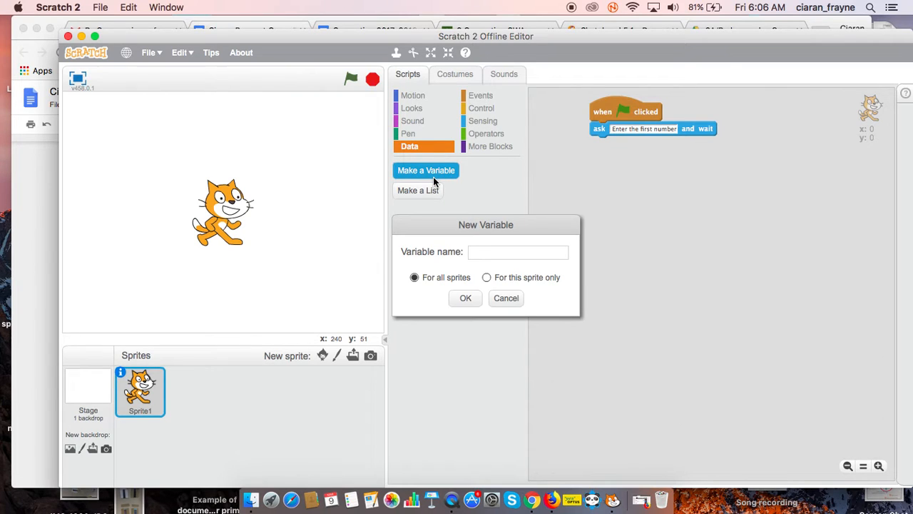
{"action": "type", "text": "num1"}
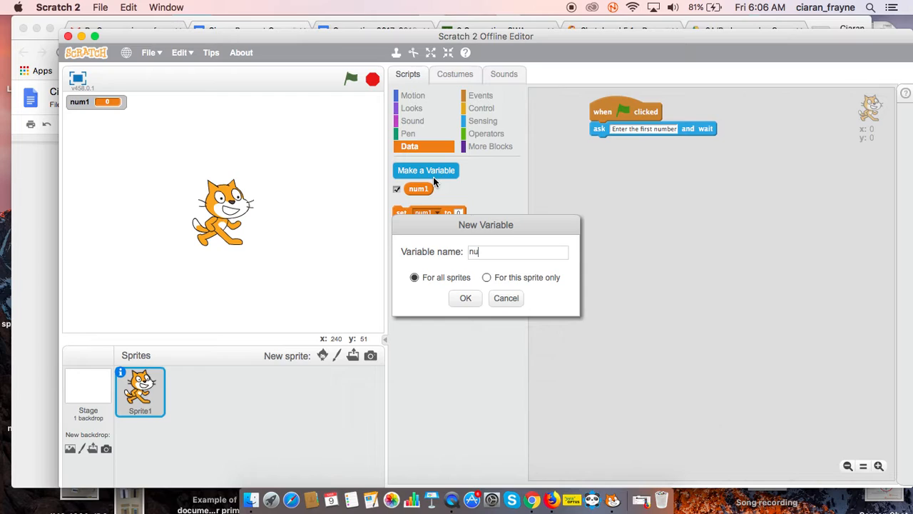
{"action": "left_click", "coordinate": [465, 298]}
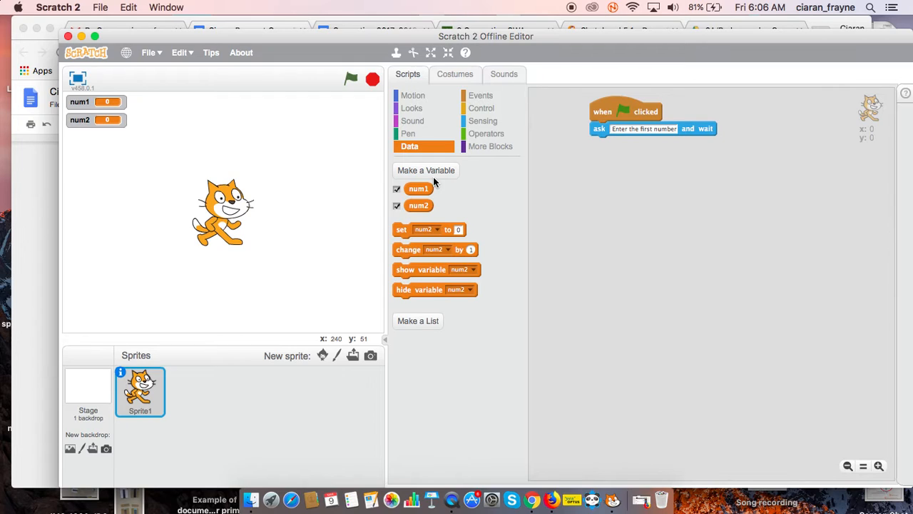
{"action": "left_click", "coordinate": [426, 170]}
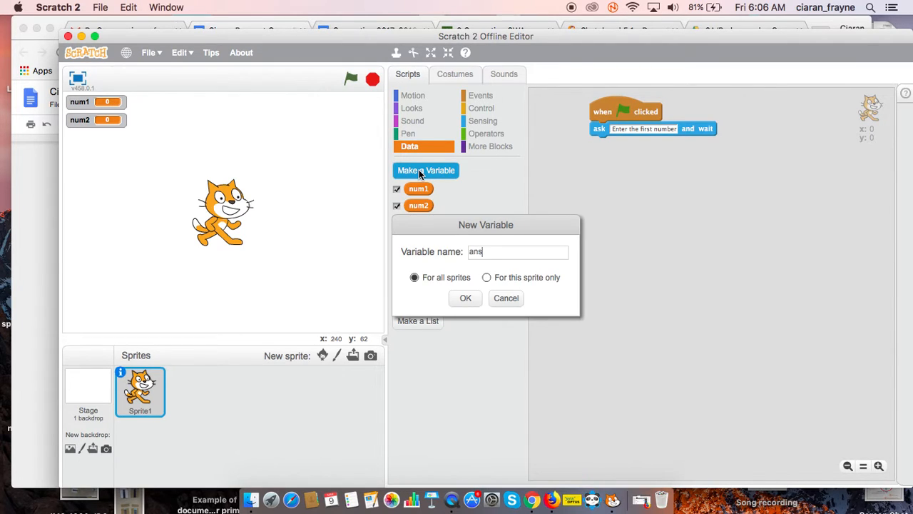
{"action": "left_click", "coordinate": [465, 298]}
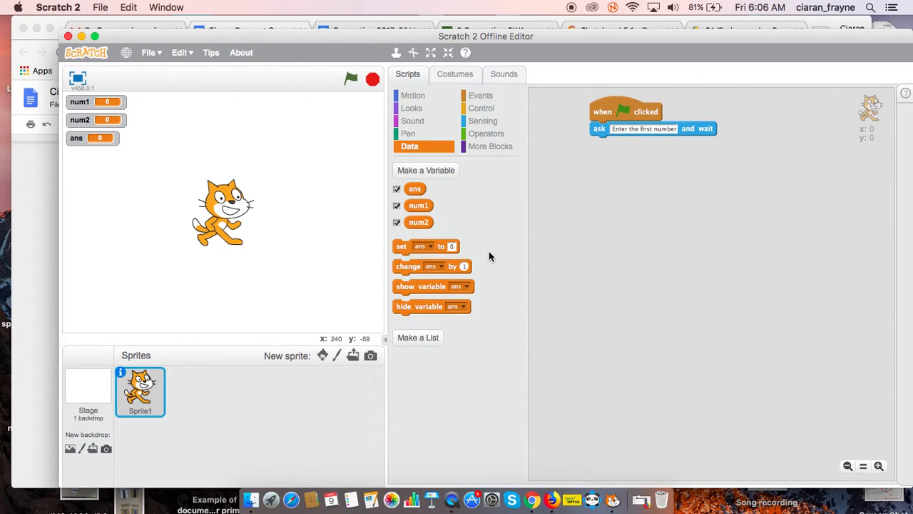
Attach 'set num1 to answer' under the first question
{"action": "left_click_drag", "start_coordinate": [400, 246], "coordinate": [685, 172]}
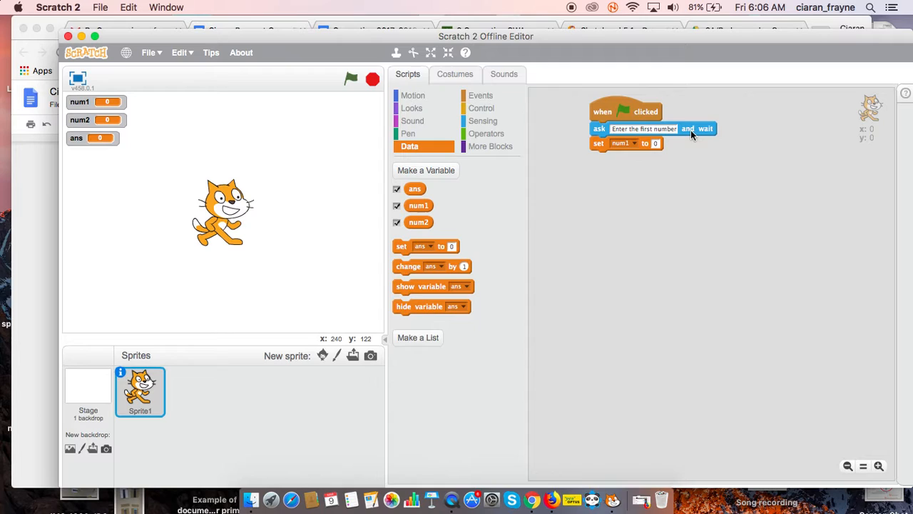
{"action": "mouse_move", "coordinate": [528, 123]}
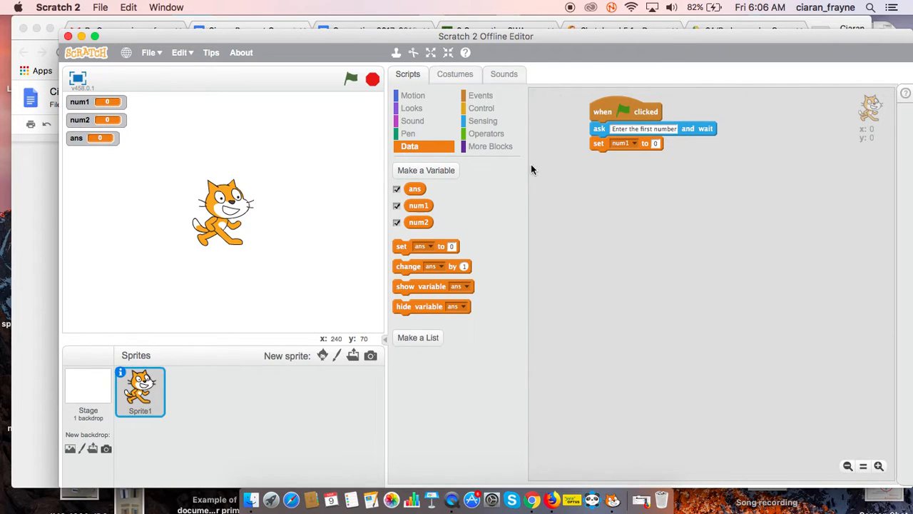
{"action": "left_click", "coordinate": [484, 121]}
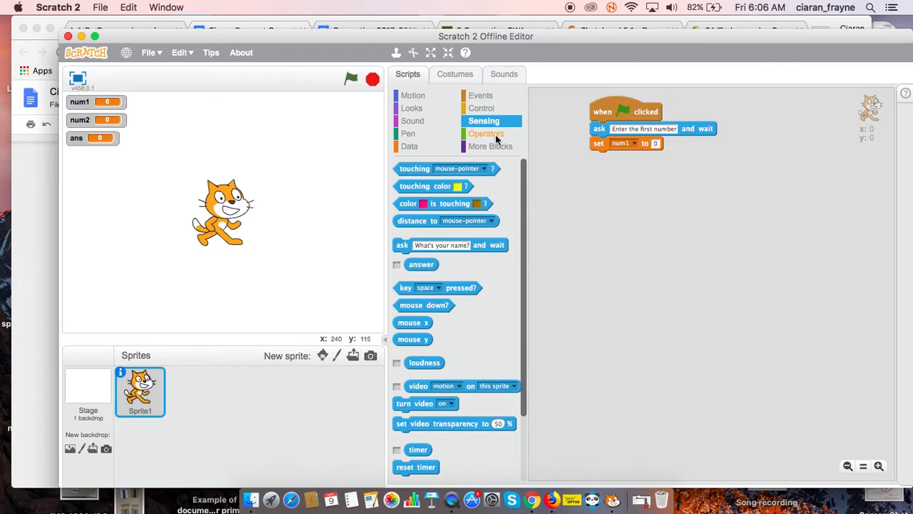
{"action": "left_click_drag", "start_coordinate": [421, 264], "coordinate": [667, 144]}
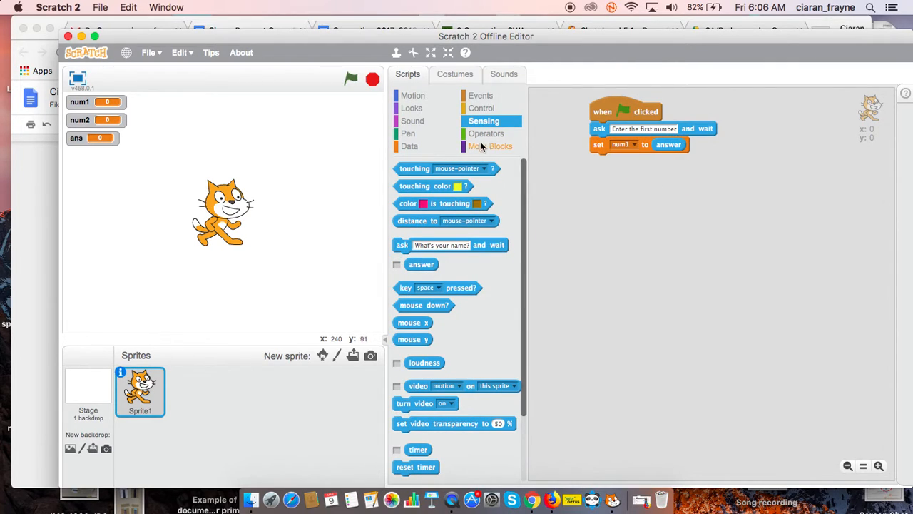
Duplicate the ask/set pair and make the copy store the answer in num2
{"action": "right_click", "coordinate": [600, 129]}
{"action": "type", "text": "Enter second nu"}
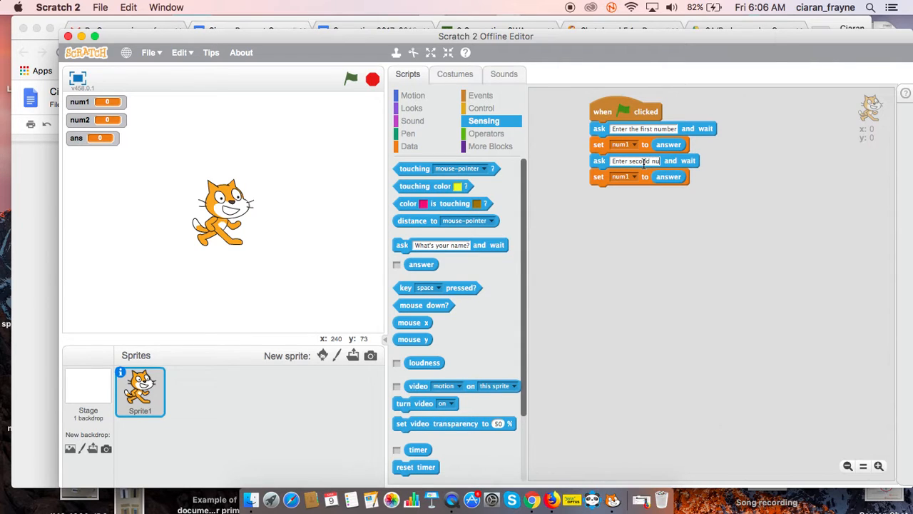
{"action": "left_click", "coordinate": [624, 177]}
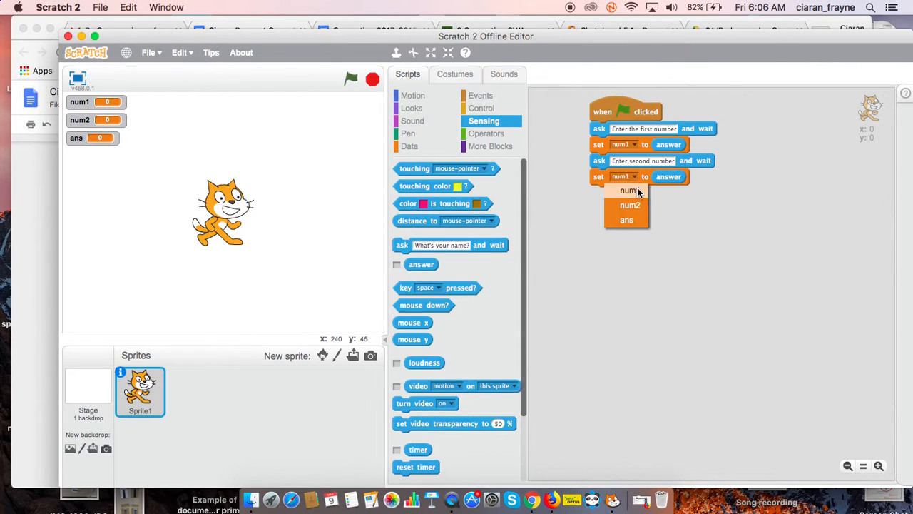
{"action": "left_click", "coordinate": [630, 205]}
{"action": "type", "text": "Operation +,-,*,/"}
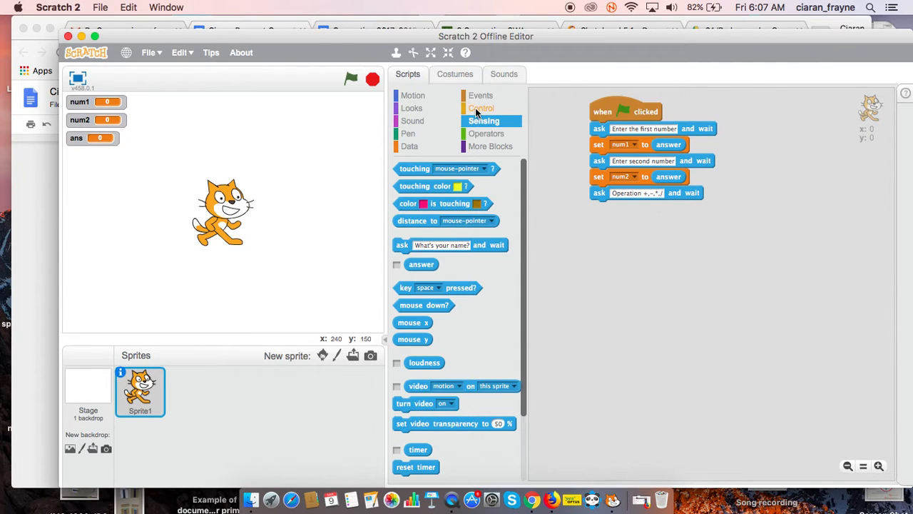
Add an if block testing answer = + below the operation question, then duplicate it
{"action": "left_click", "coordinate": [482, 108]}
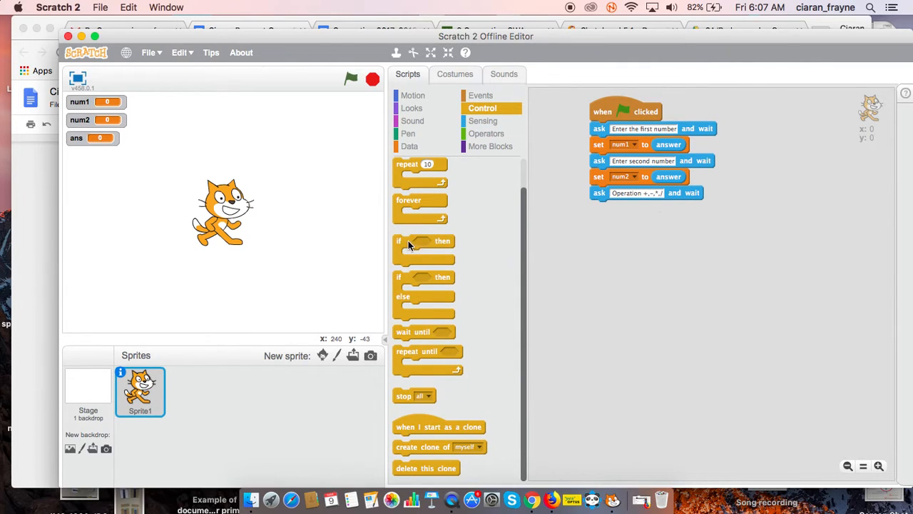
{"action": "left_click_drag", "start_coordinate": [424, 241], "coordinate": [628, 214]}
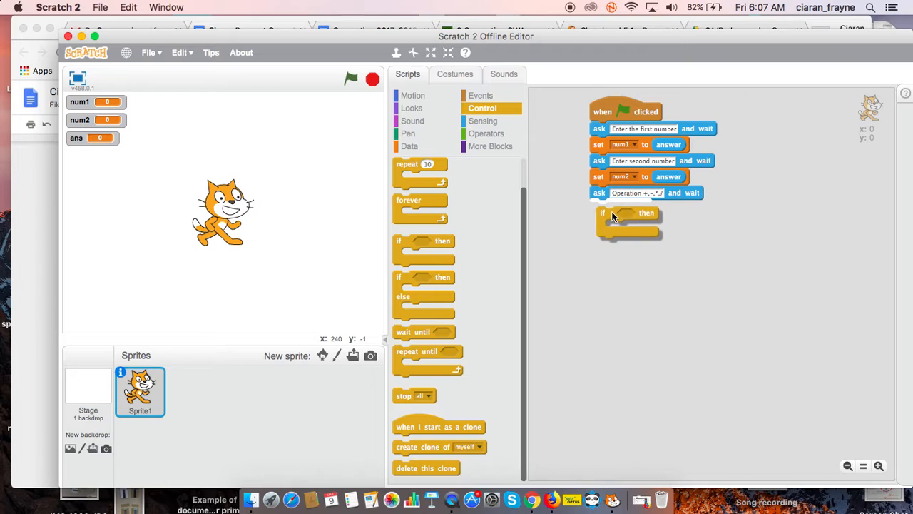
{"action": "left_click", "coordinate": [487, 134]}
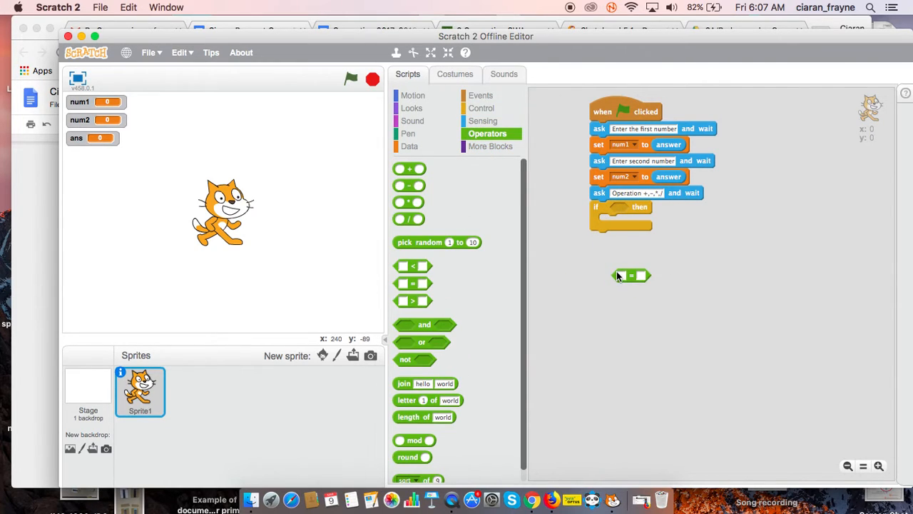
{"action": "left_click", "coordinate": [483, 121]}
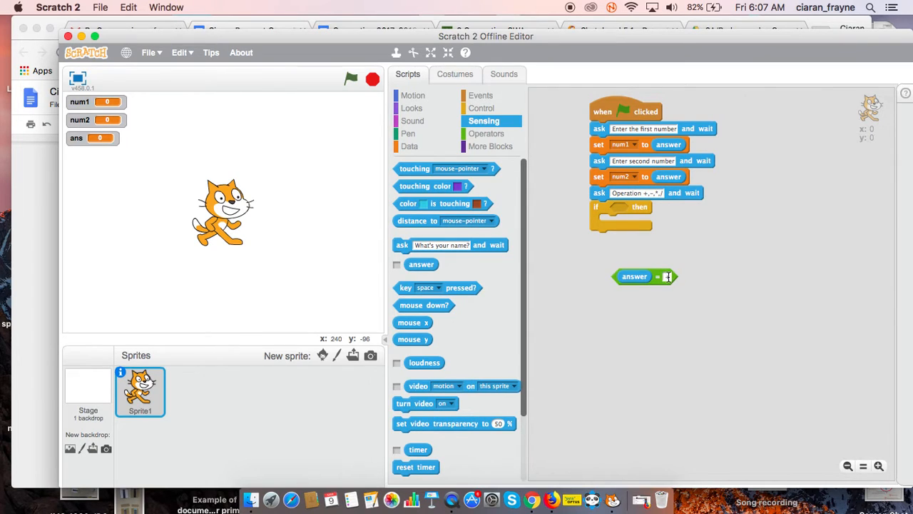
{"action": "left_click_drag", "start_coordinate": [634, 276], "coordinate": [633, 209]}
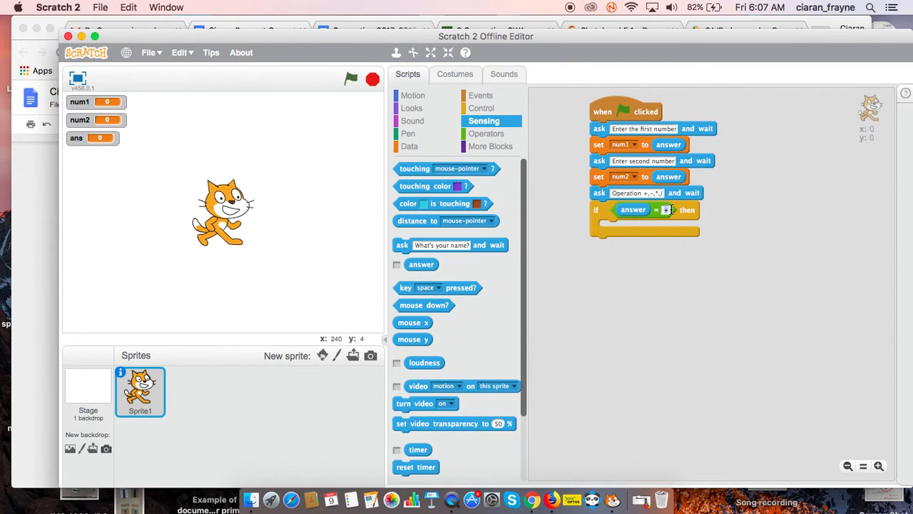
{"action": "right_click", "coordinate": [632, 209]}
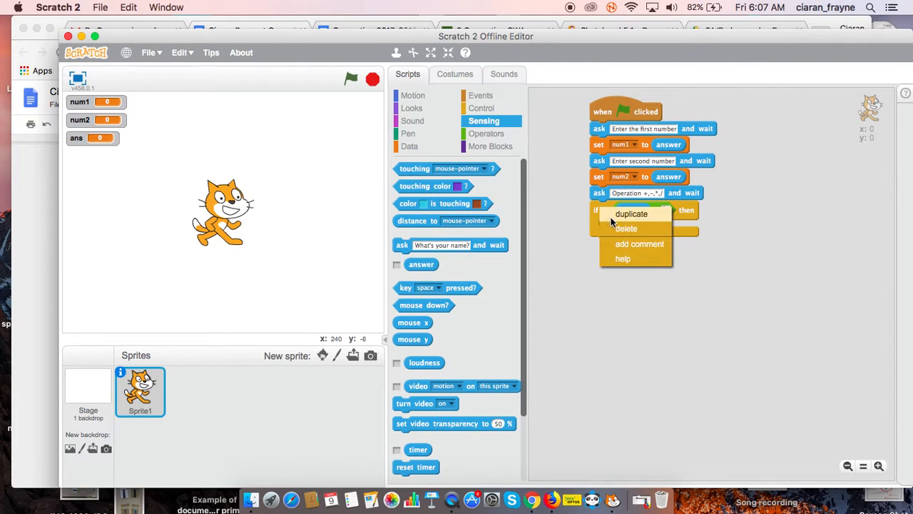
{"action": "left_click", "coordinate": [631, 214]}
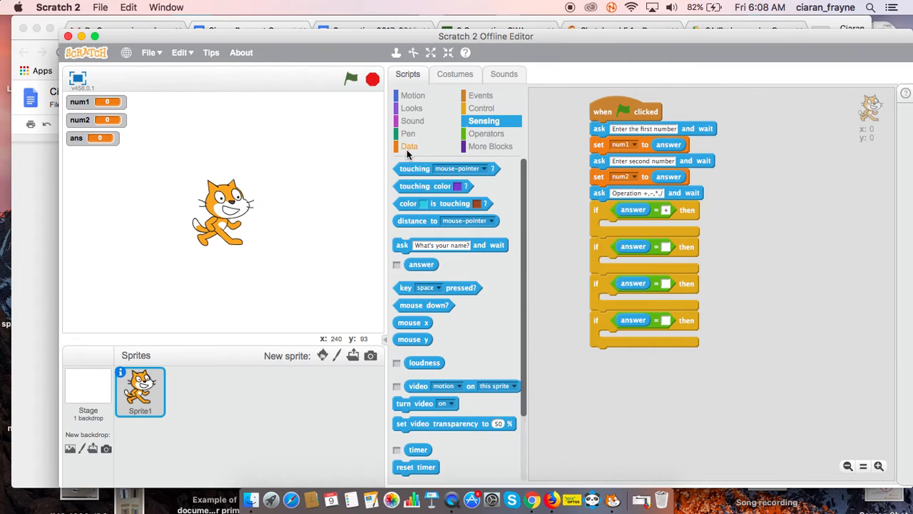
Fill the if conditions with -, *, / and set ans to num1 operated with num2
{"action": "left_click", "coordinate": [408, 146]}
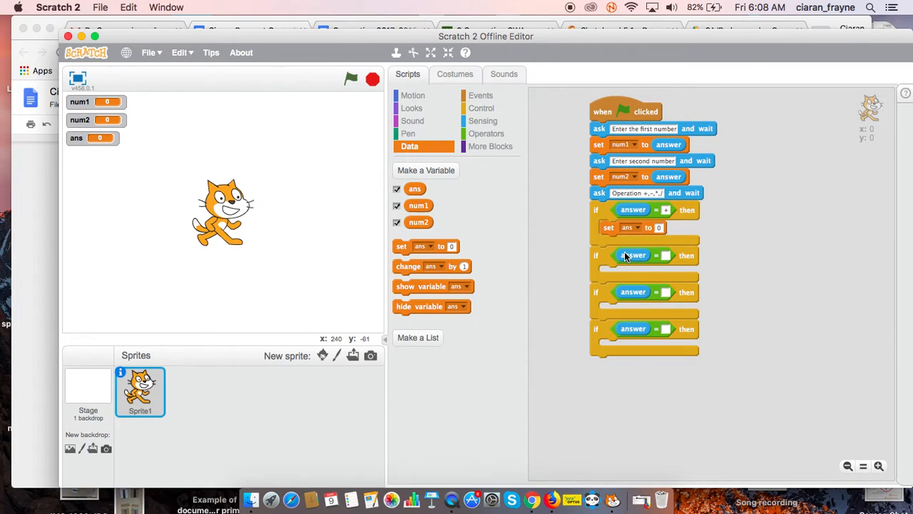
{"action": "left_click", "coordinate": [487, 134]}
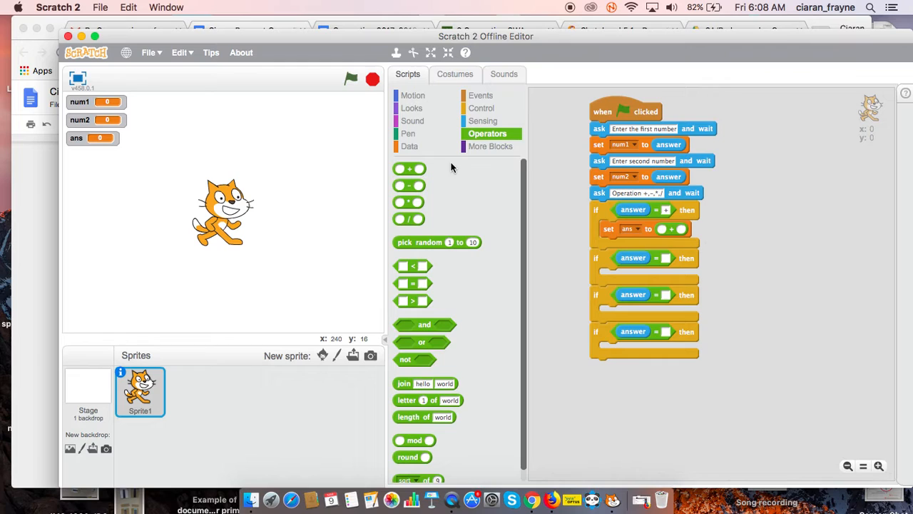
{"action": "left_click", "coordinate": [409, 146]}
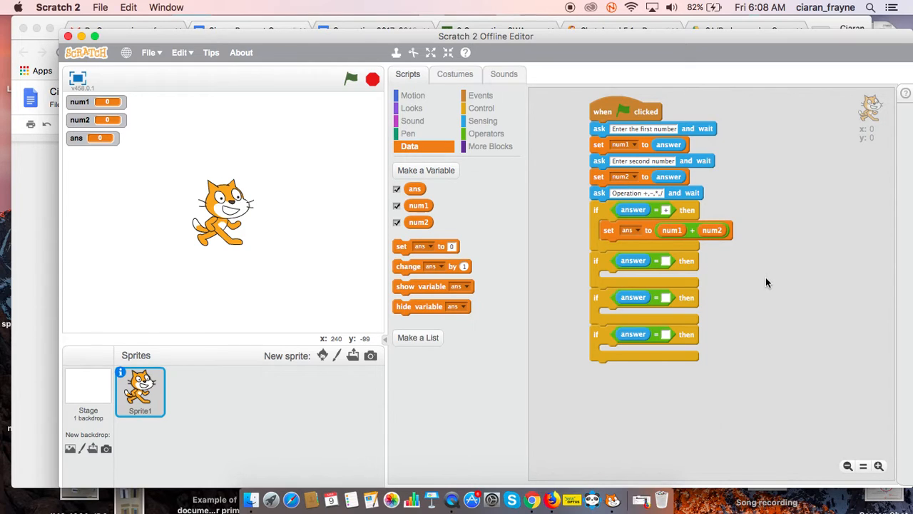
{"action": "mouse_move", "coordinate": [656, 273]}
{"action": "type", "text": "/"}
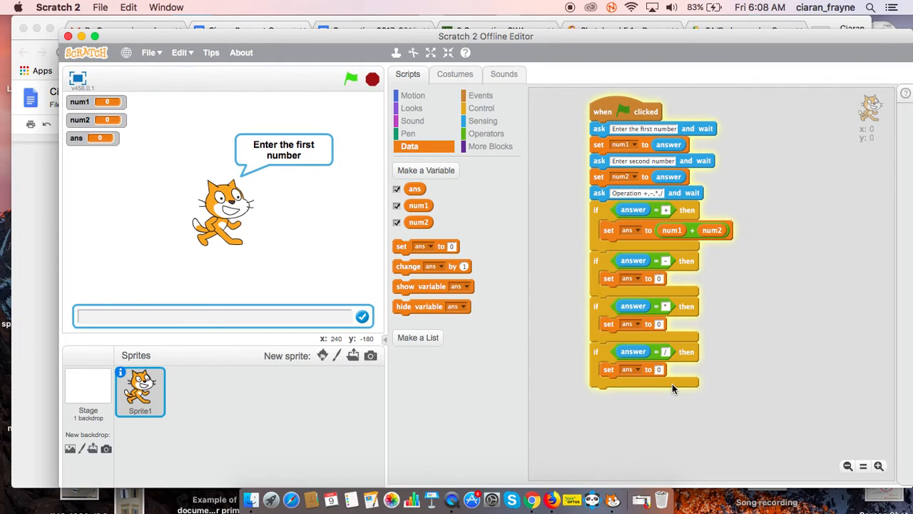
{"action": "left_click", "coordinate": [487, 134]}
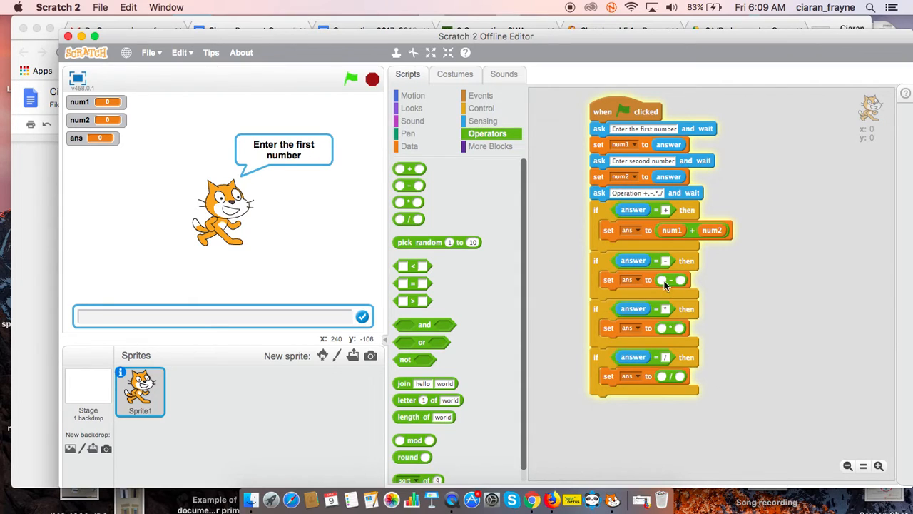
{"action": "mouse_move", "coordinate": [663, 286]}
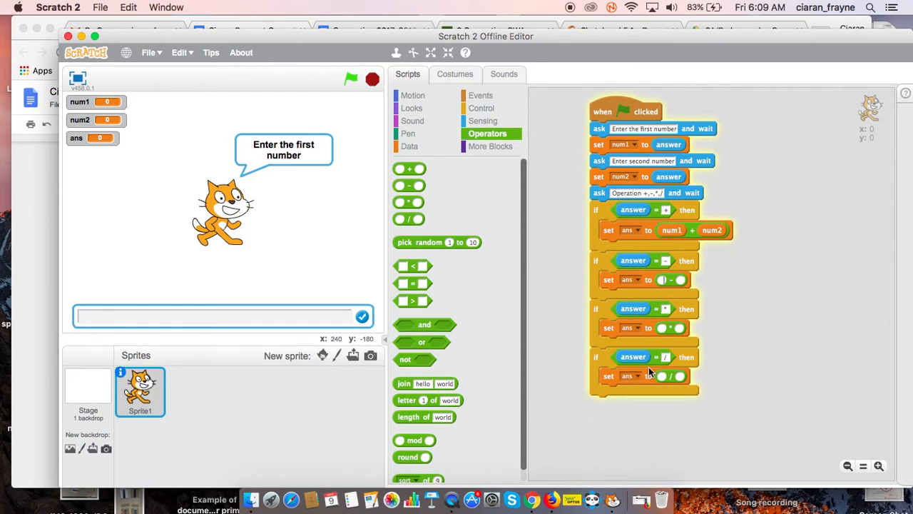
{"action": "mouse_move", "coordinate": [738, 290]}
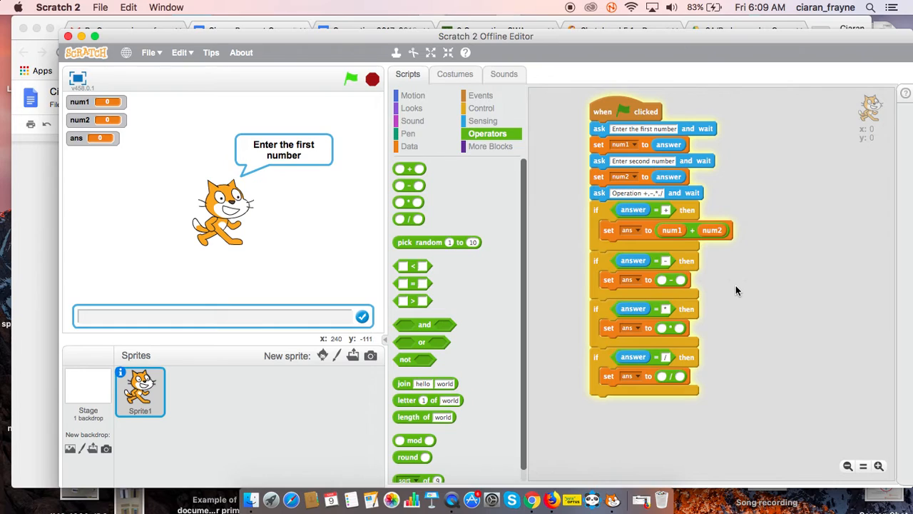
{"action": "left_click", "coordinate": [409, 146]}
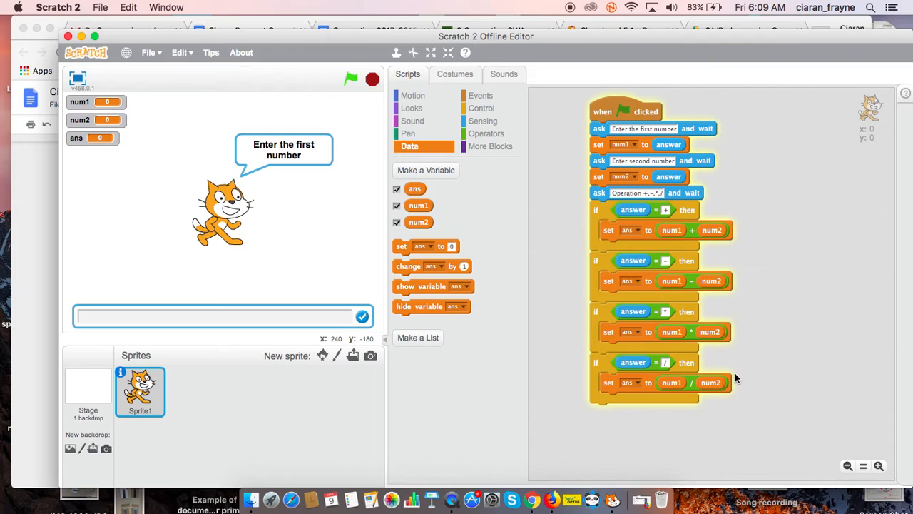
Open More Blocks and start defining a new custom block
{"action": "left_click", "coordinate": [490, 146]}
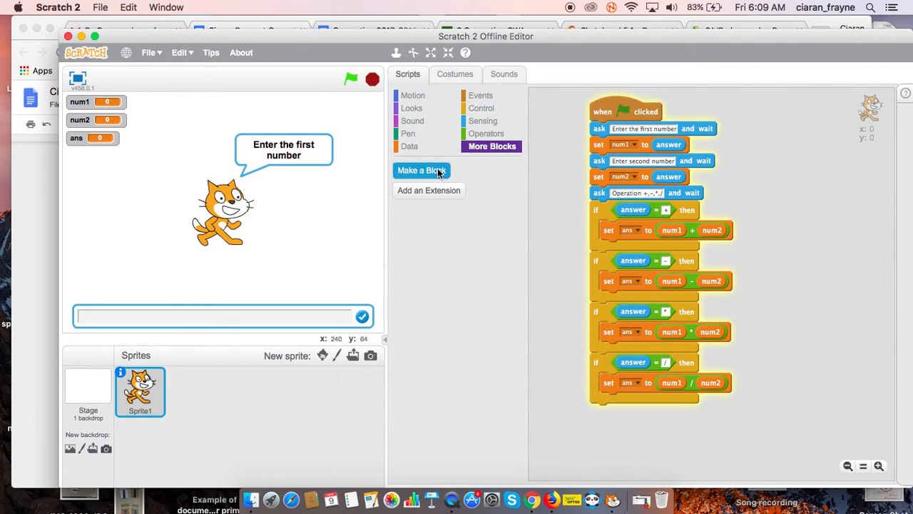
{"action": "left_click", "coordinate": [421, 169]}
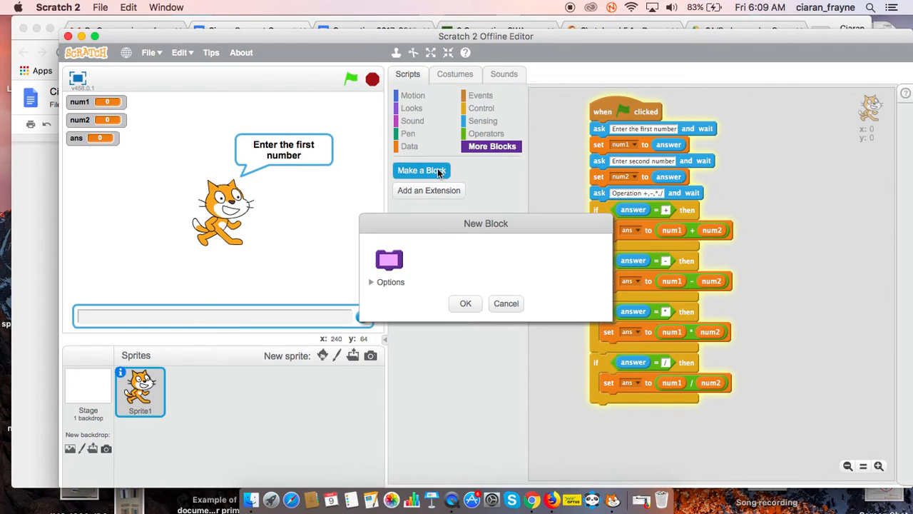
{"action": "mouse_move", "coordinate": [437, 182]}
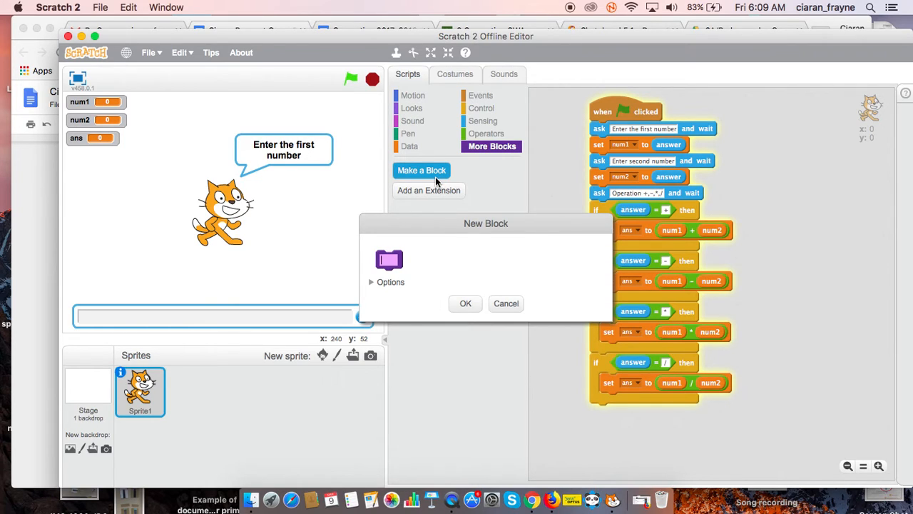
{"action": "mouse_move", "coordinate": [508, 291]}
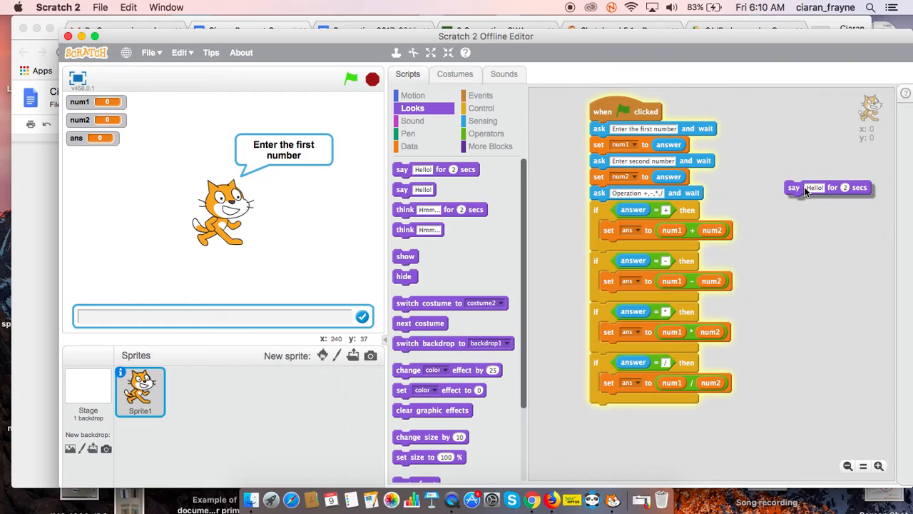
Put ans into the say block and copy 'say ans for 2 secs' into another if branch
{"action": "left_click", "coordinate": [409, 147]}
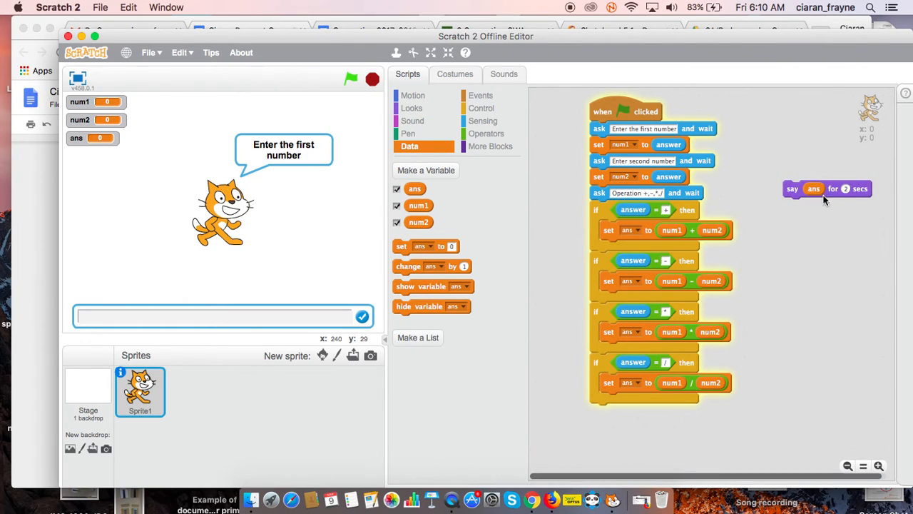
{"action": "mouse_move", "coordinate": [671, 230]}
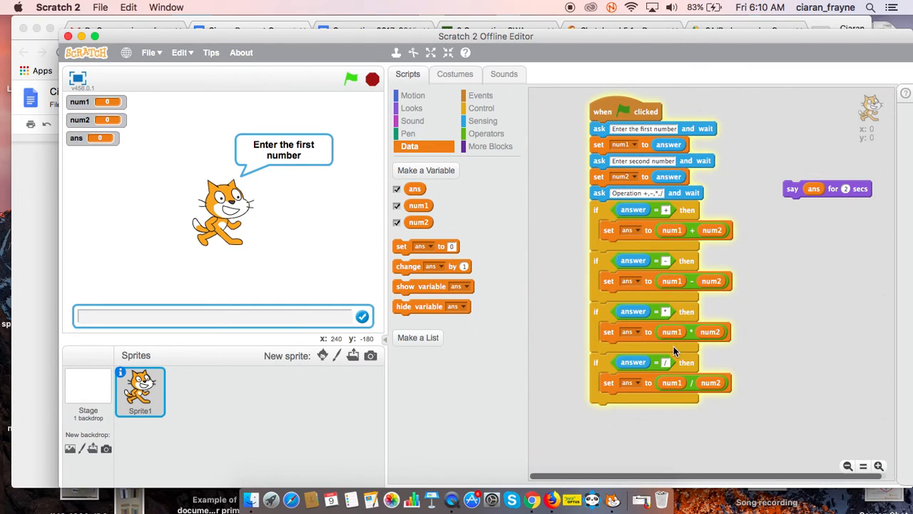
{"action": "right_click", "coordinate": [813, 189]}
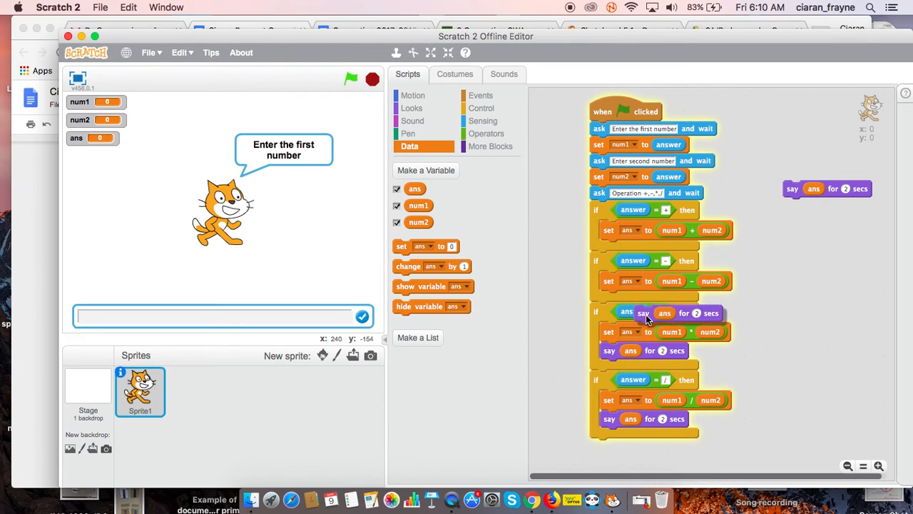
{"action": "left_click_drag", "start_coordinate": [828, 188], "coordinate": [642, 248]}
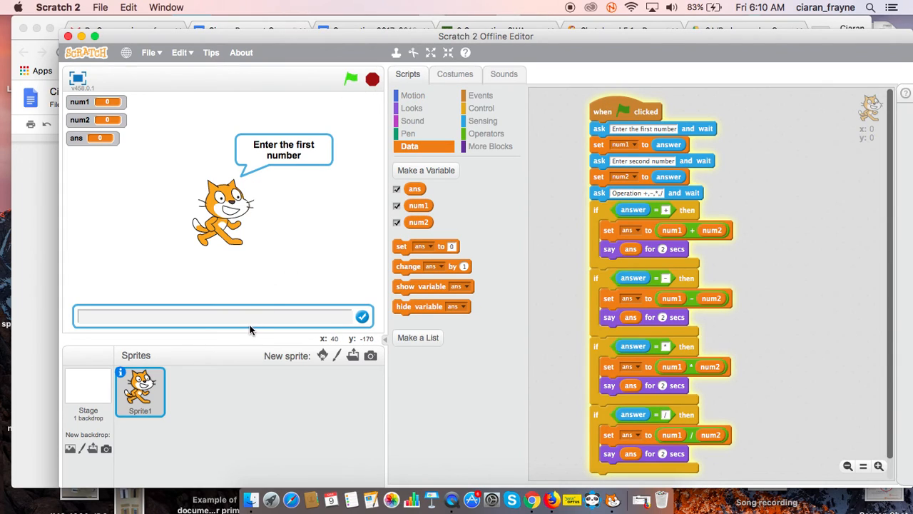
Answer the running calculator with 5 as the first number and 3 as the second
{"action": "type", "text": "5"}
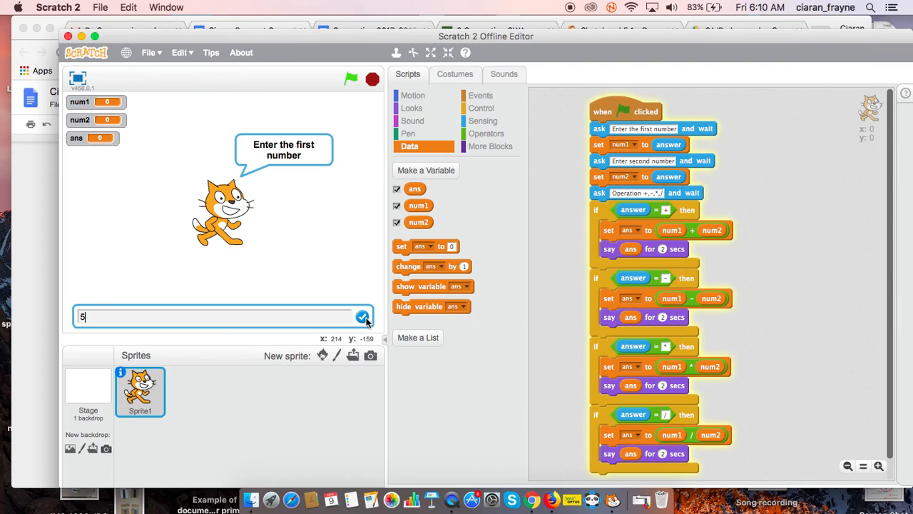
{"action": "left_click", "coordinate": [363, 316]}
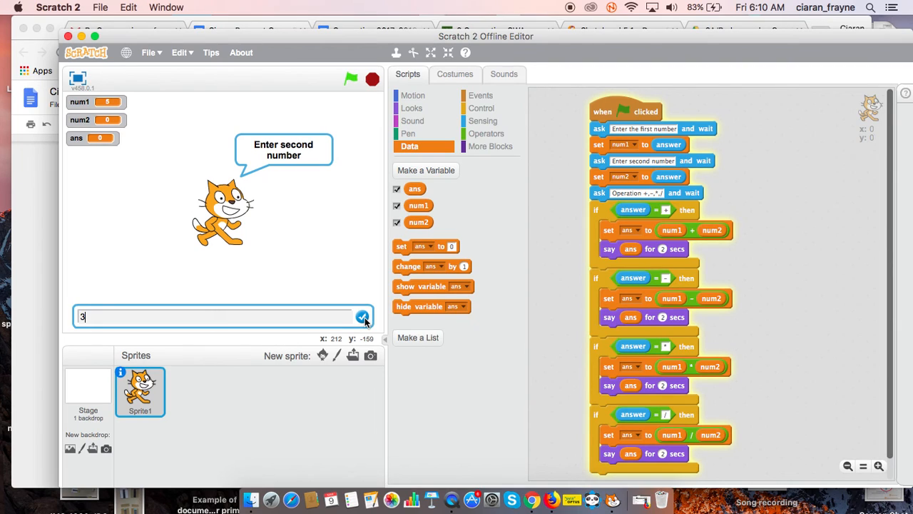
{"action": "left_click", "coordinate": [362, 316]}
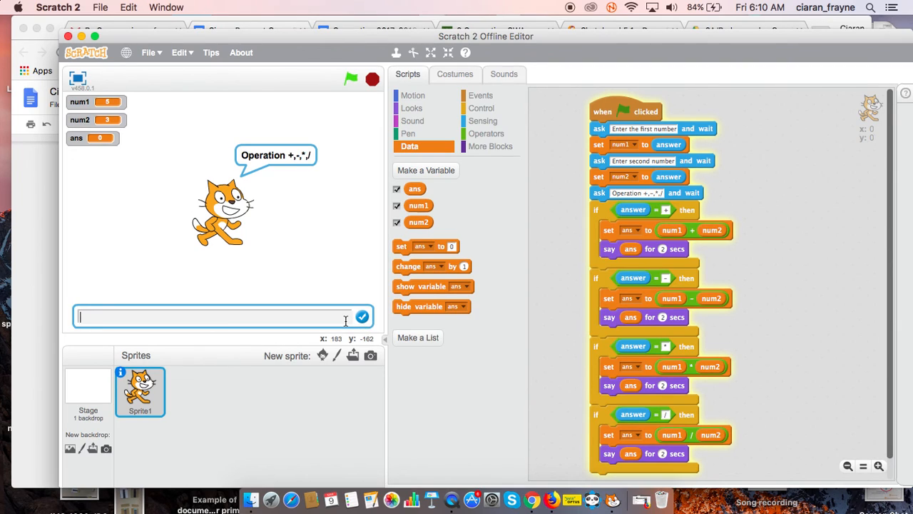